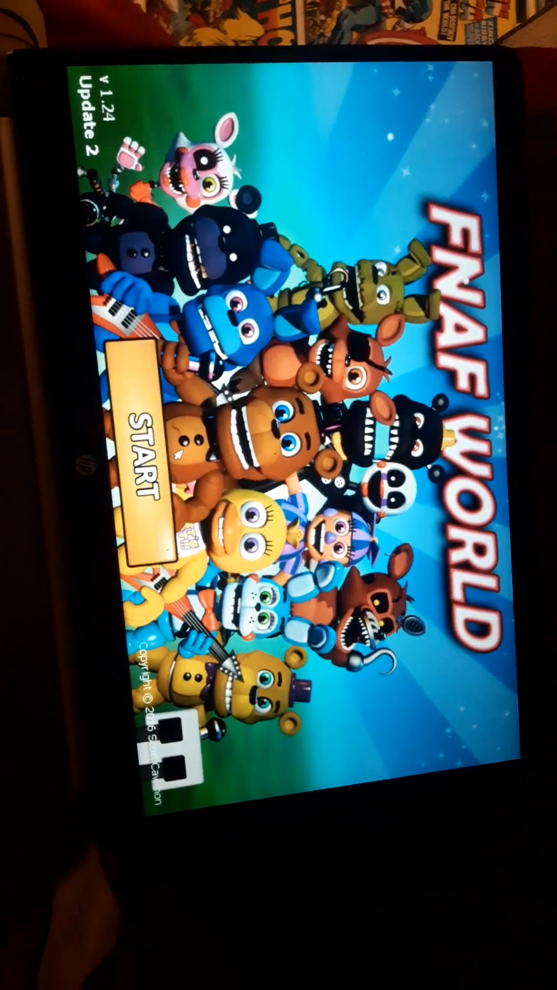
Step: Start FNAF World from the title screen to reach the party character selection grid
{"action": "left_click", "coordinate": [149, 471]}
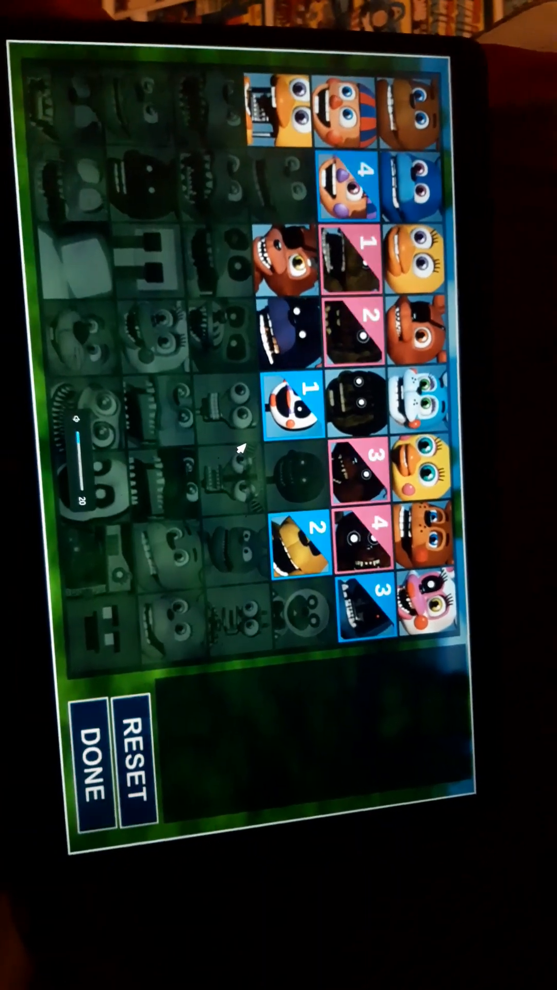